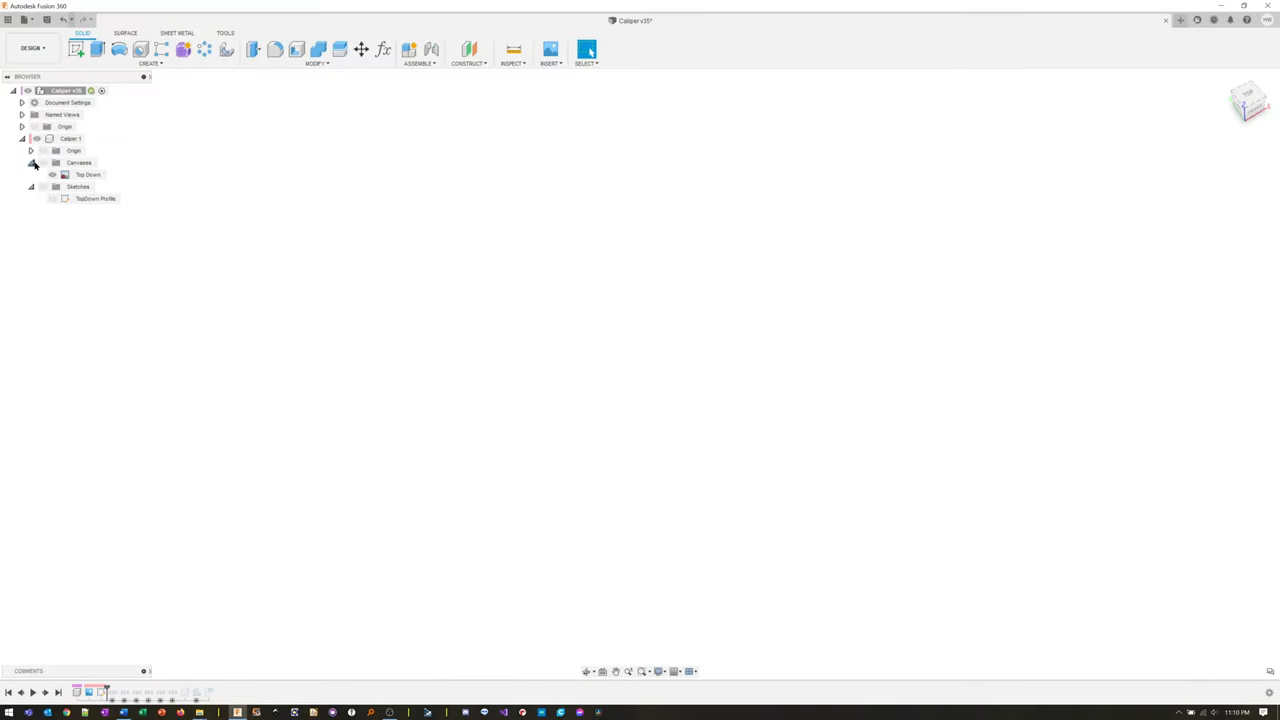
# Show the Top Down reference canvas of the caliper in the Browser.
pyautogui.click(52, 174)
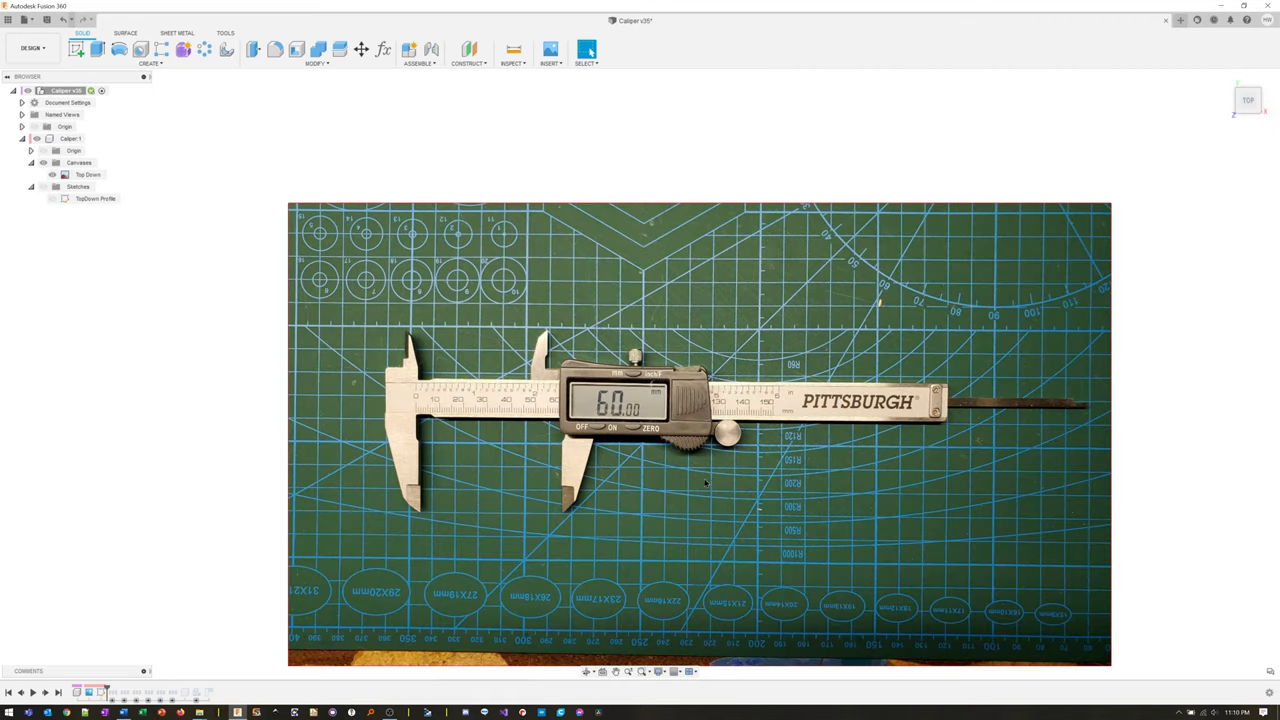
pyautogui.moveTo(344, 244)
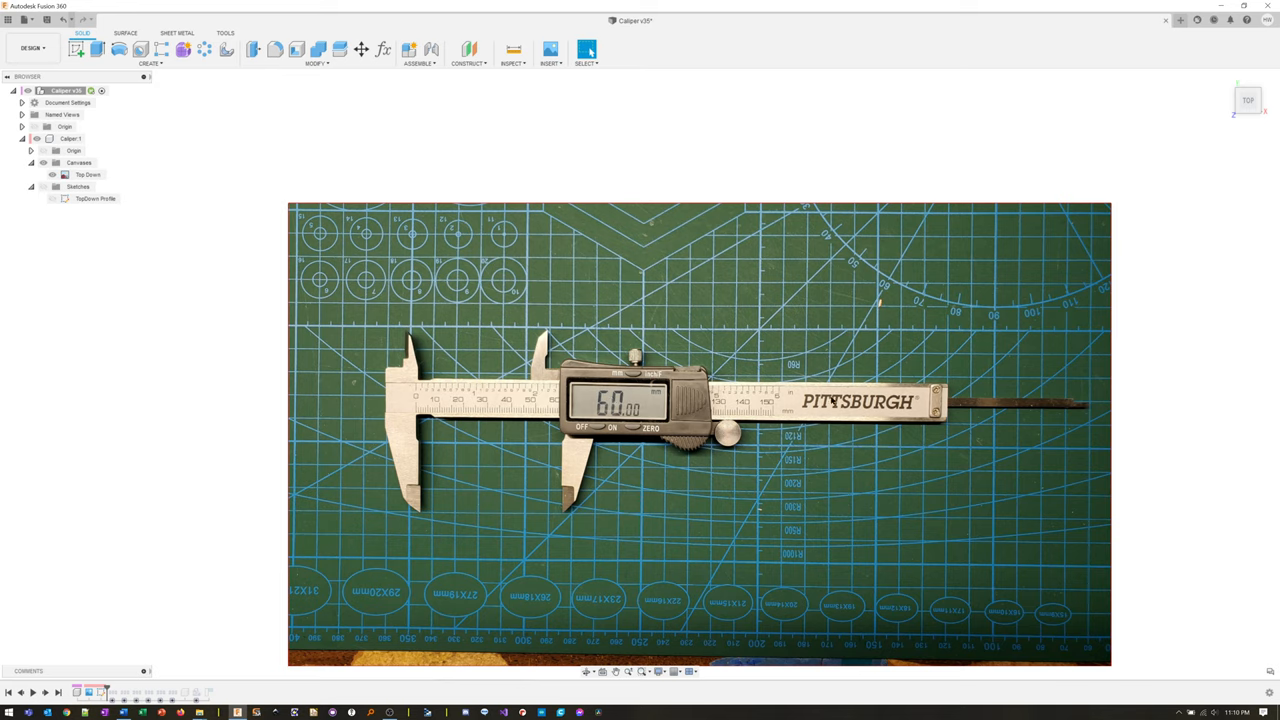
pyautogui.moveTo(372, 390)
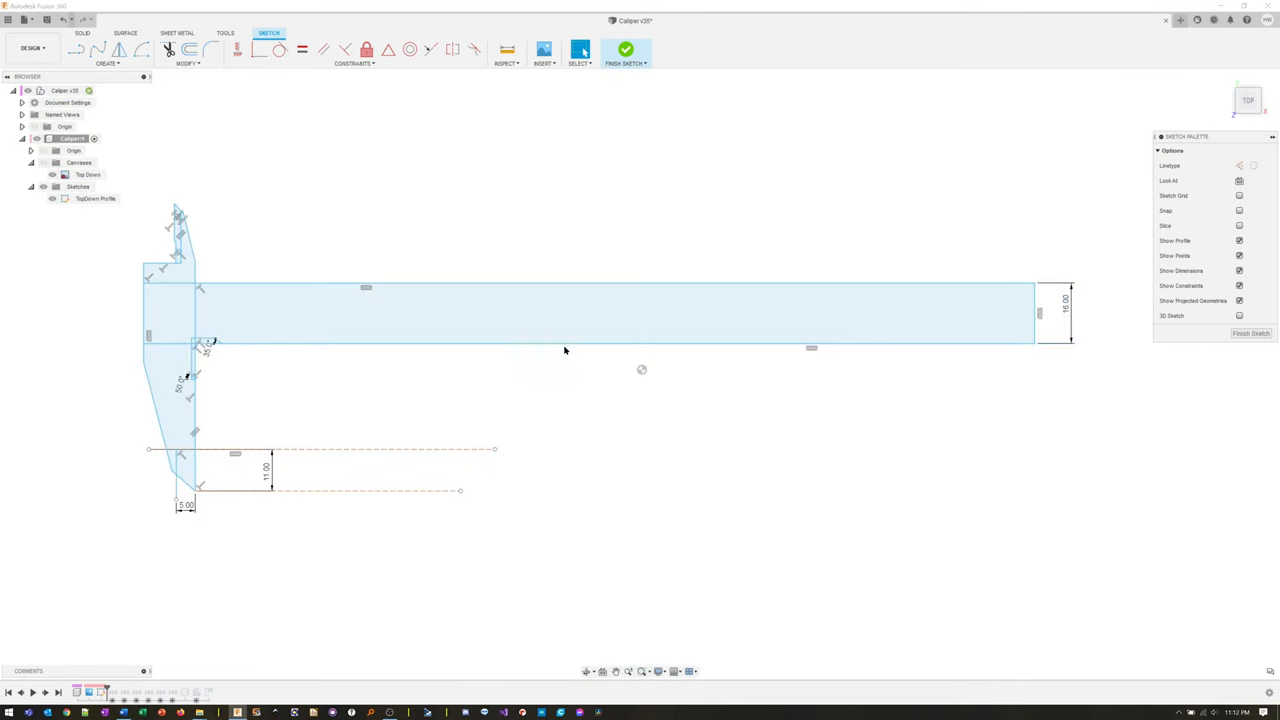
pyautogui.moveTo(248, 432)
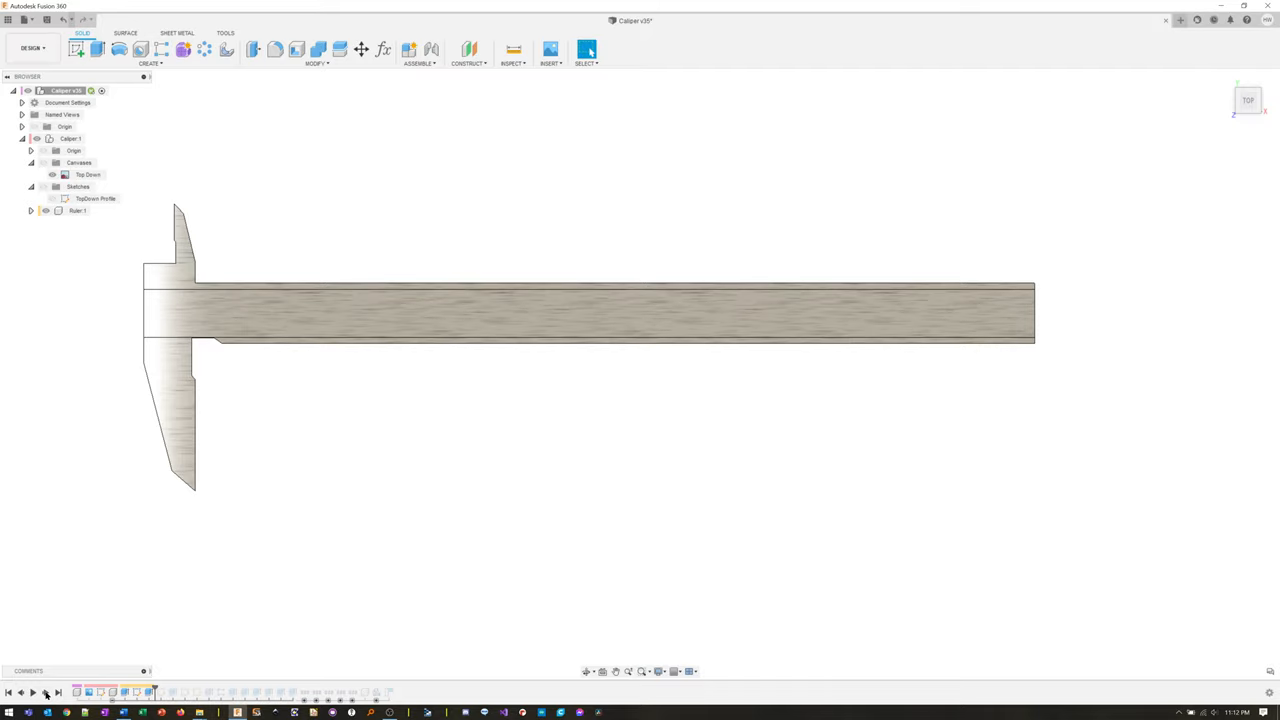
pyautogui.moveTo(360, 366)
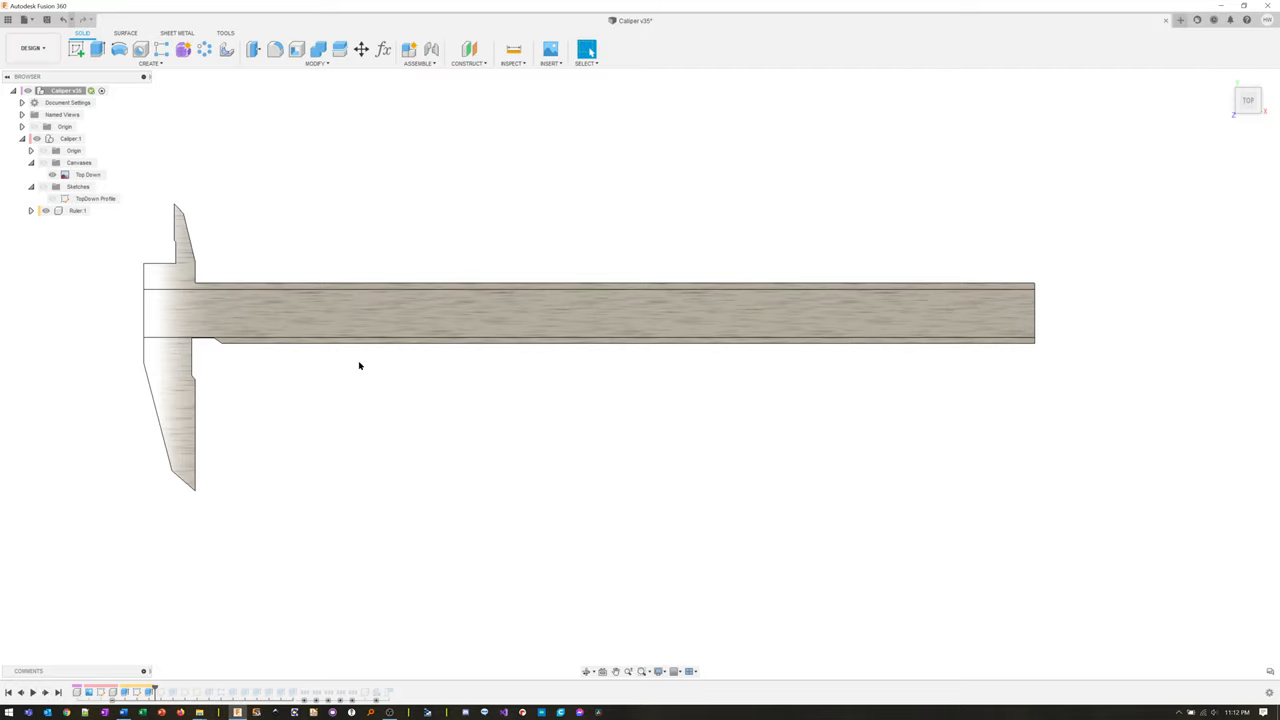
pyautogui.moveTo(104, 684)
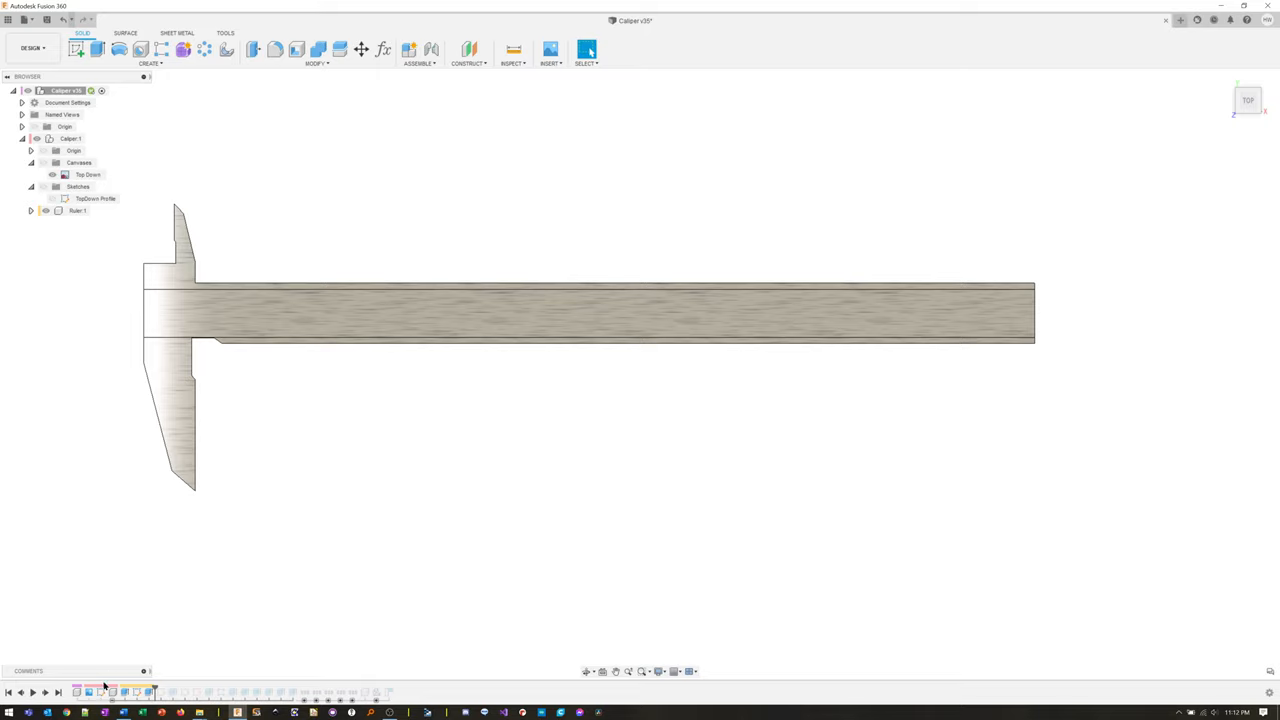
pyautogui.moveTo(156, 688)
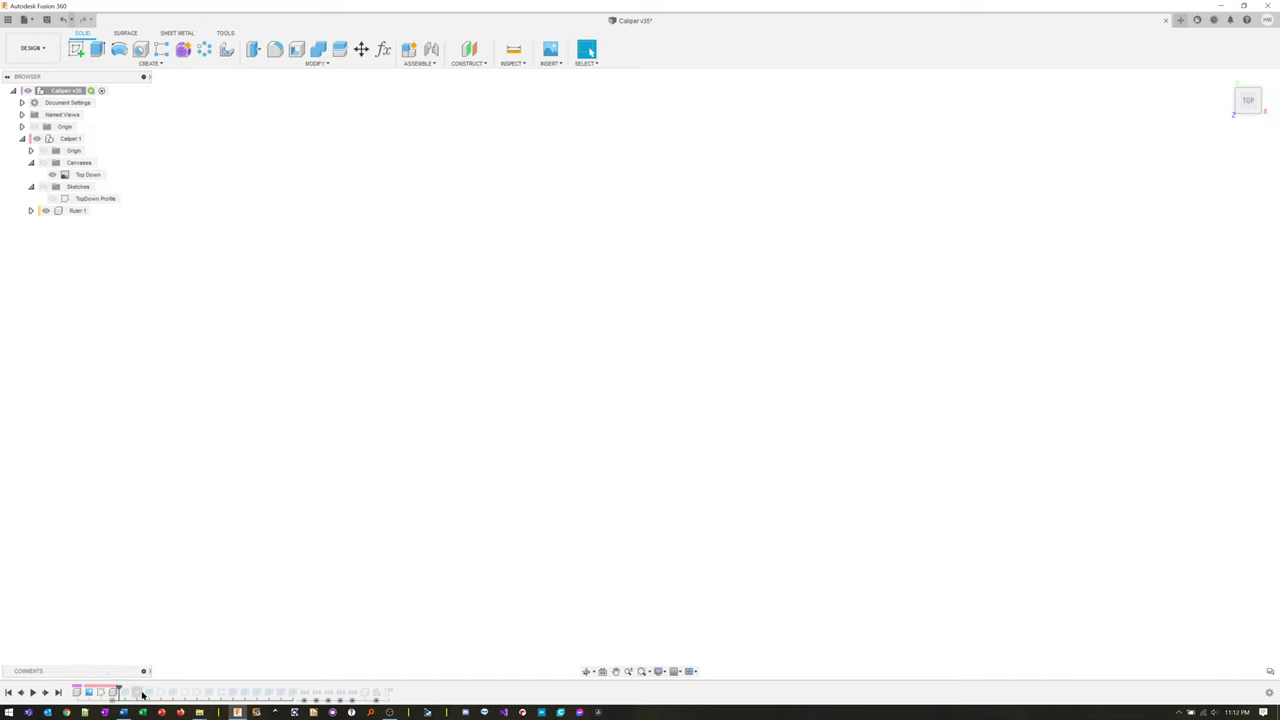
pyautogui.moveTo(168, 412)
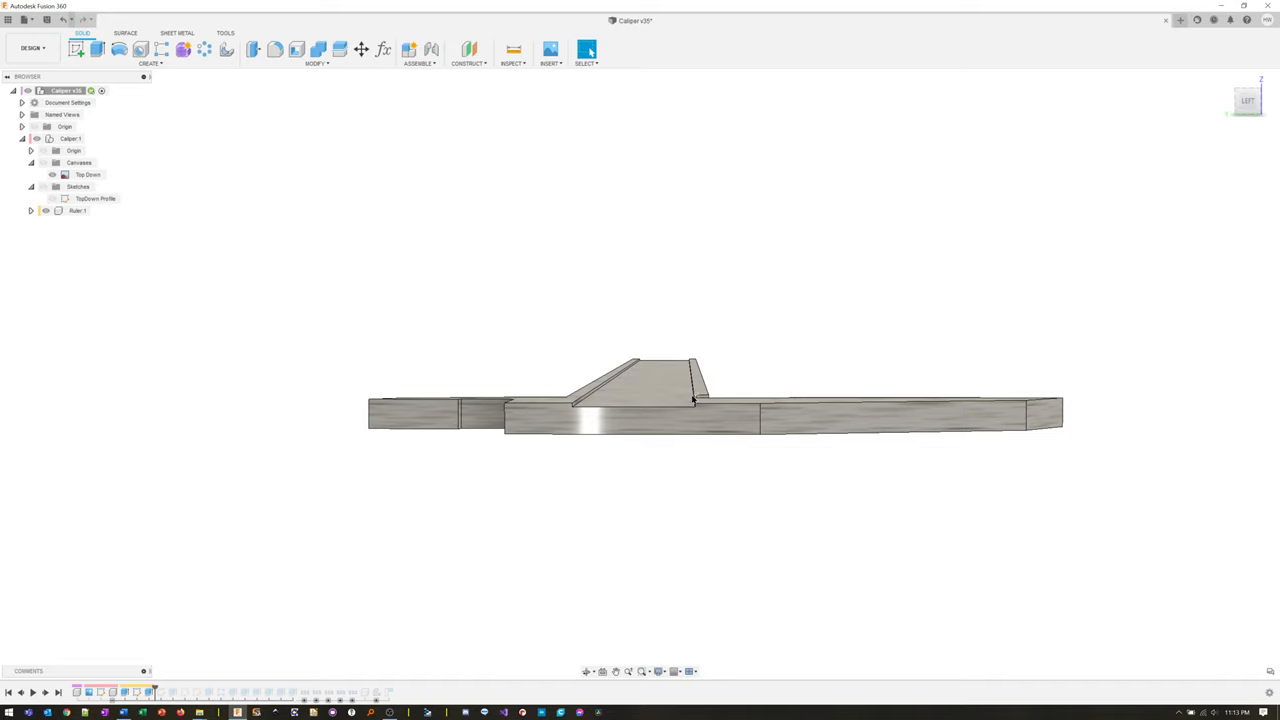
# View the model in perspective and reveal the ruler component's jaw sketches.
pyautogui.moveTo(700, 400); pyautogui.dragTo(630, 438)
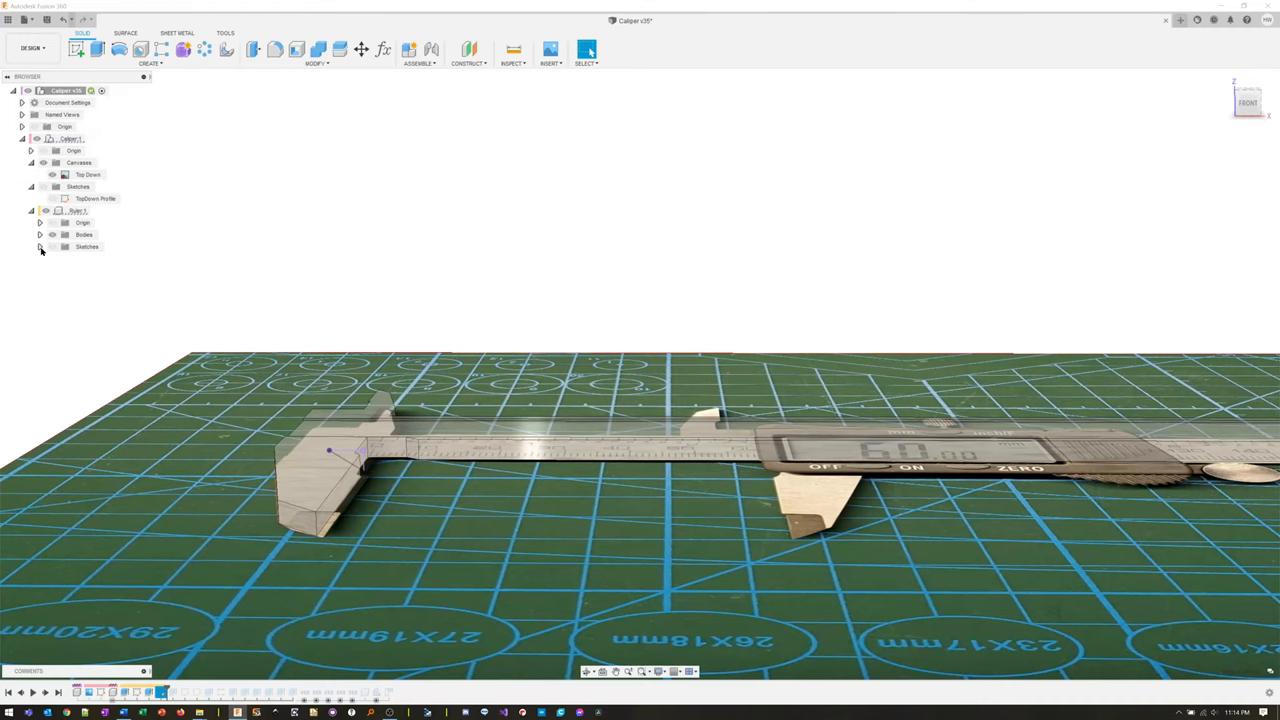
pyautogui.click(40, 248)
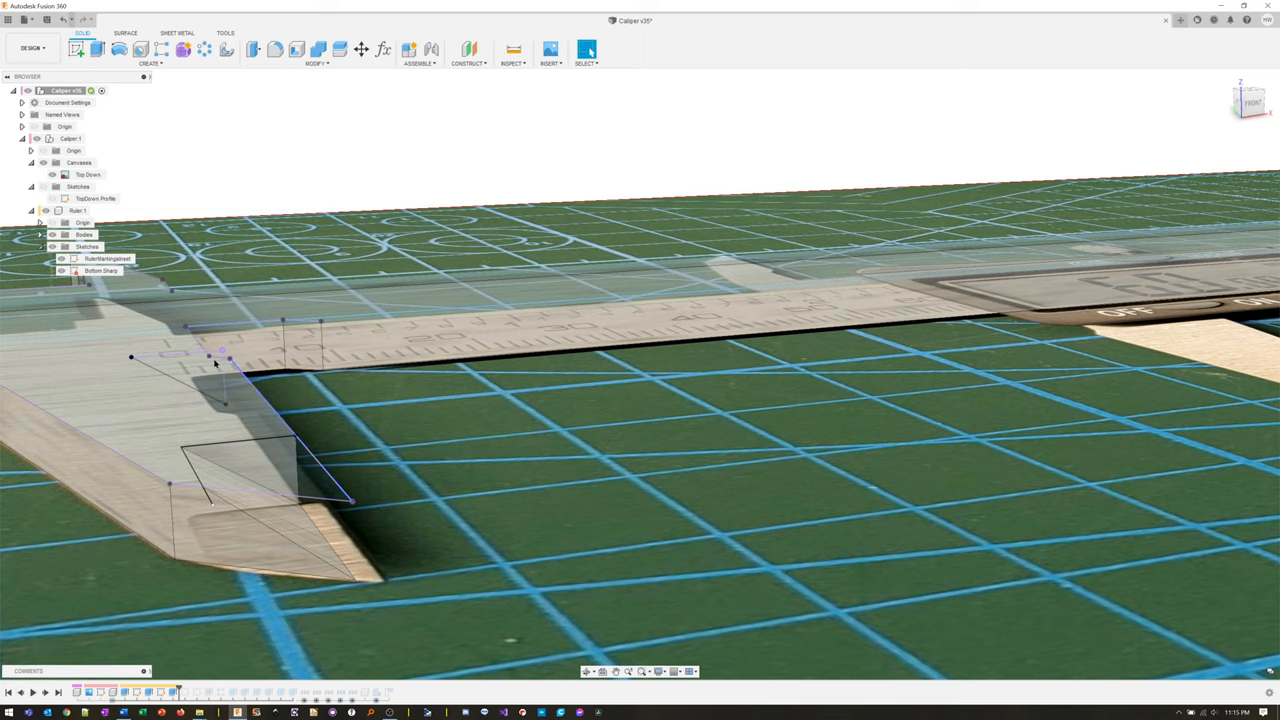
# Start a sketch on the ruler face for the scale tick marks.
pyautogui.click(224, 378)
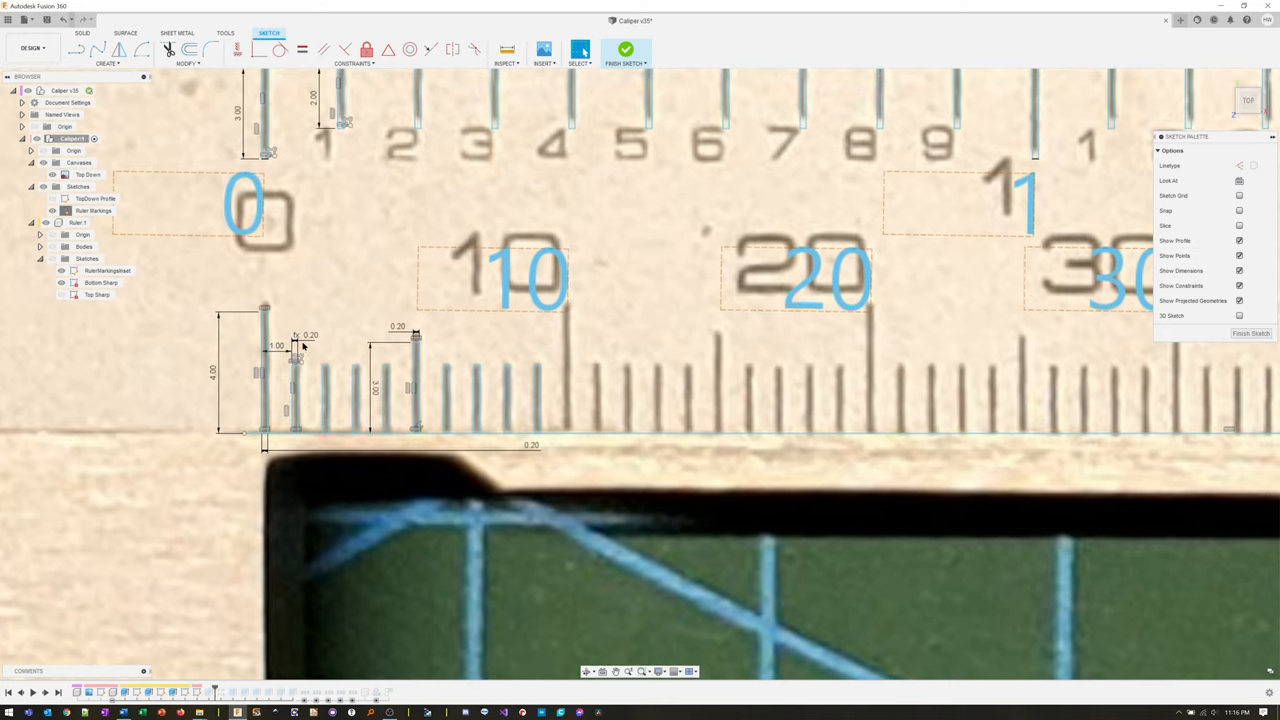
pyautogui.moveTo(310, 338)
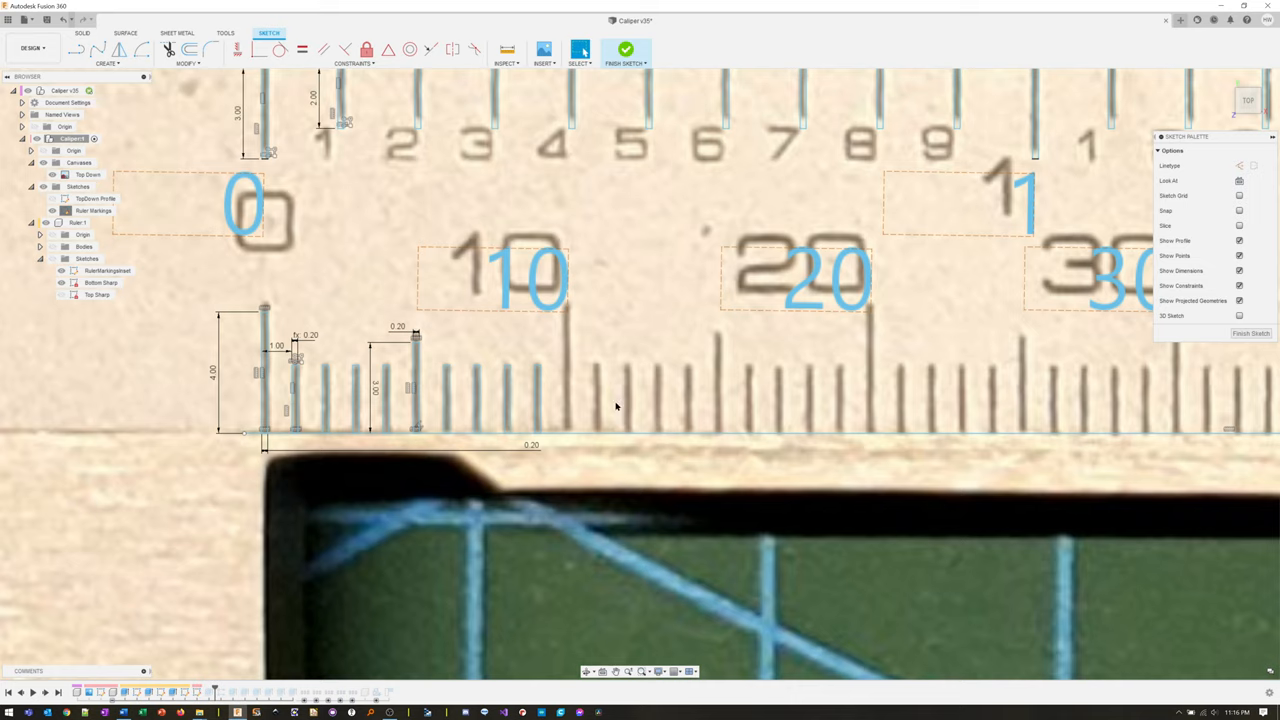
pyautogui.moveTo(1028, 376)
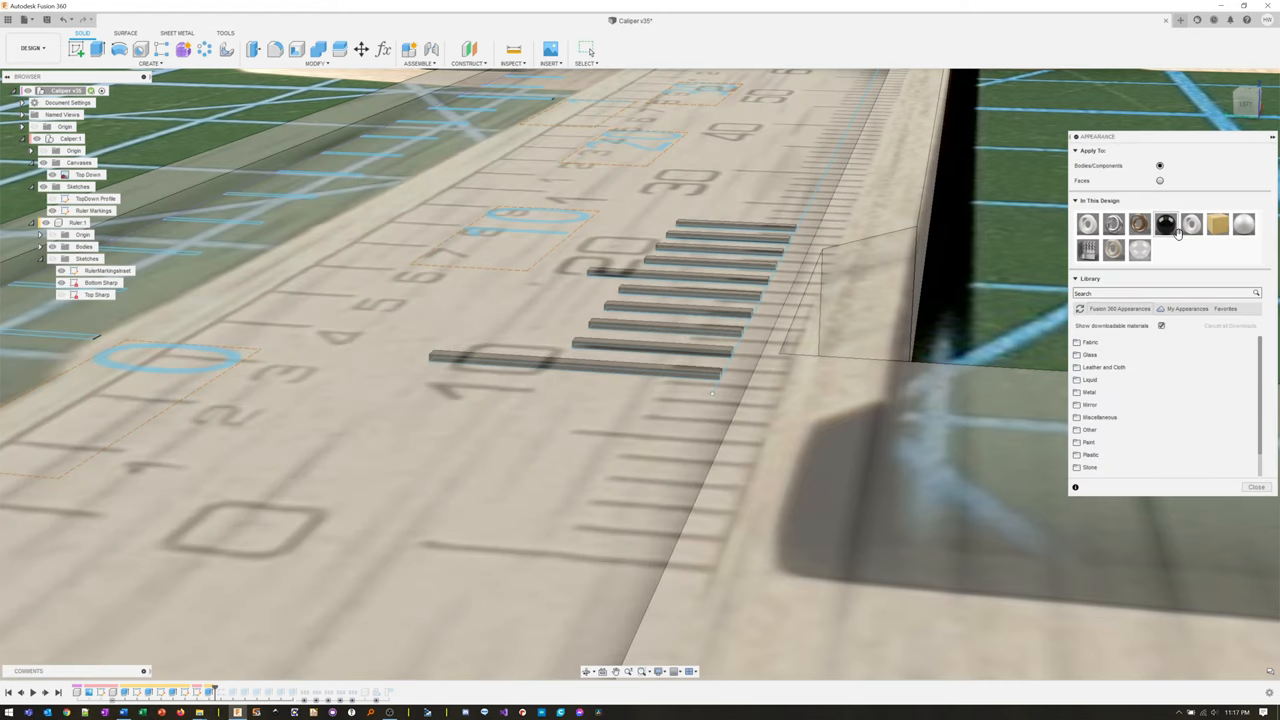
pyautogui.moveTo(1136, 250)
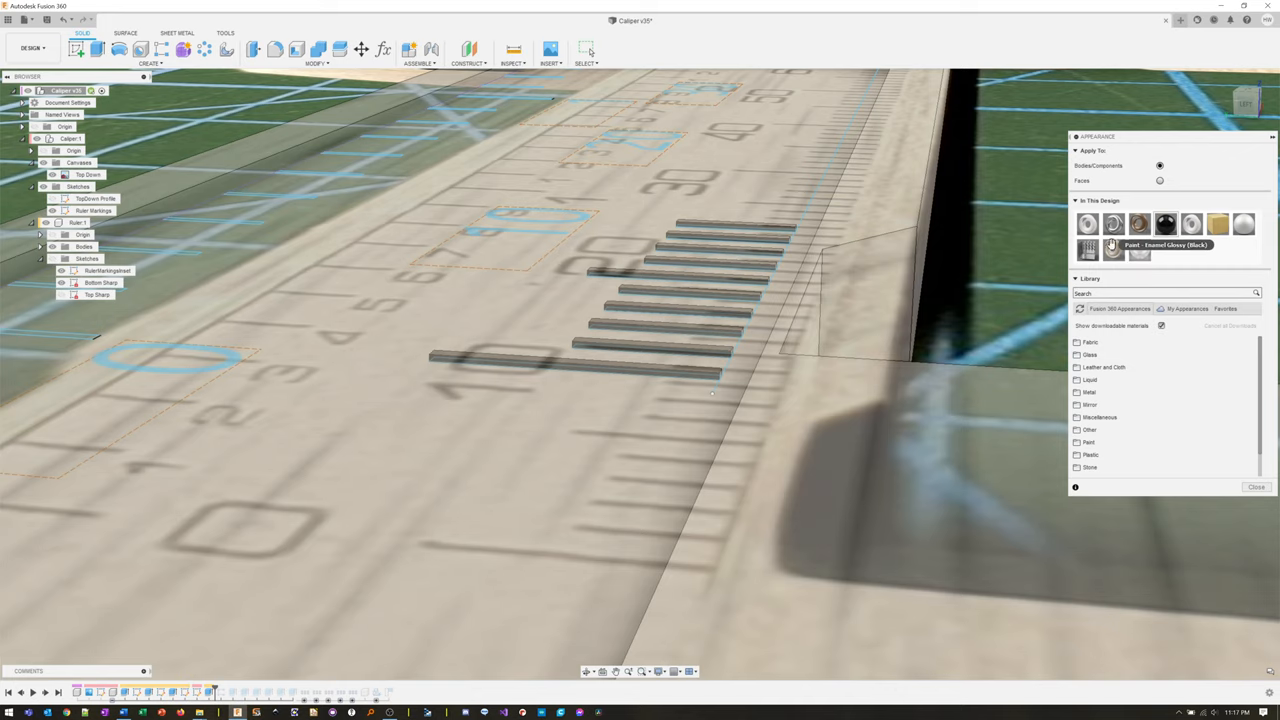
pyautogui.moveTo(1088, 248)
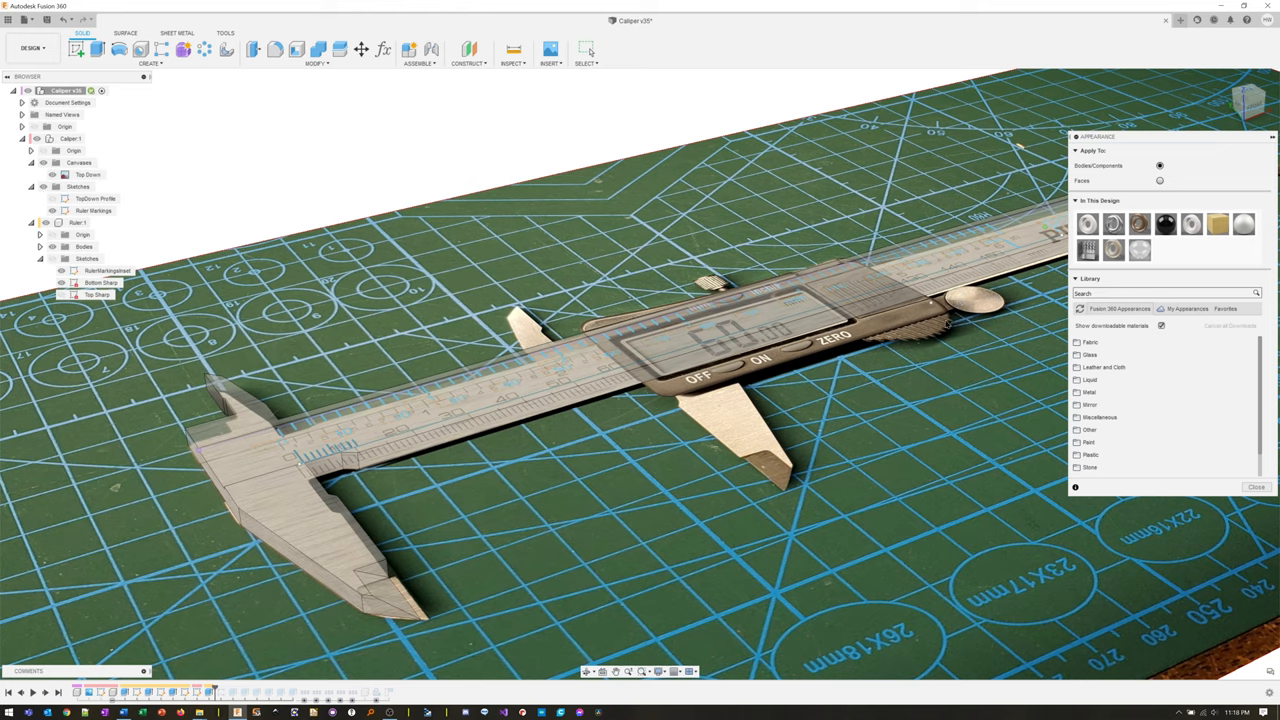
# Apply the black paint appearance to the raised tick-mark bars.
pyautogui.click(1252, 488)
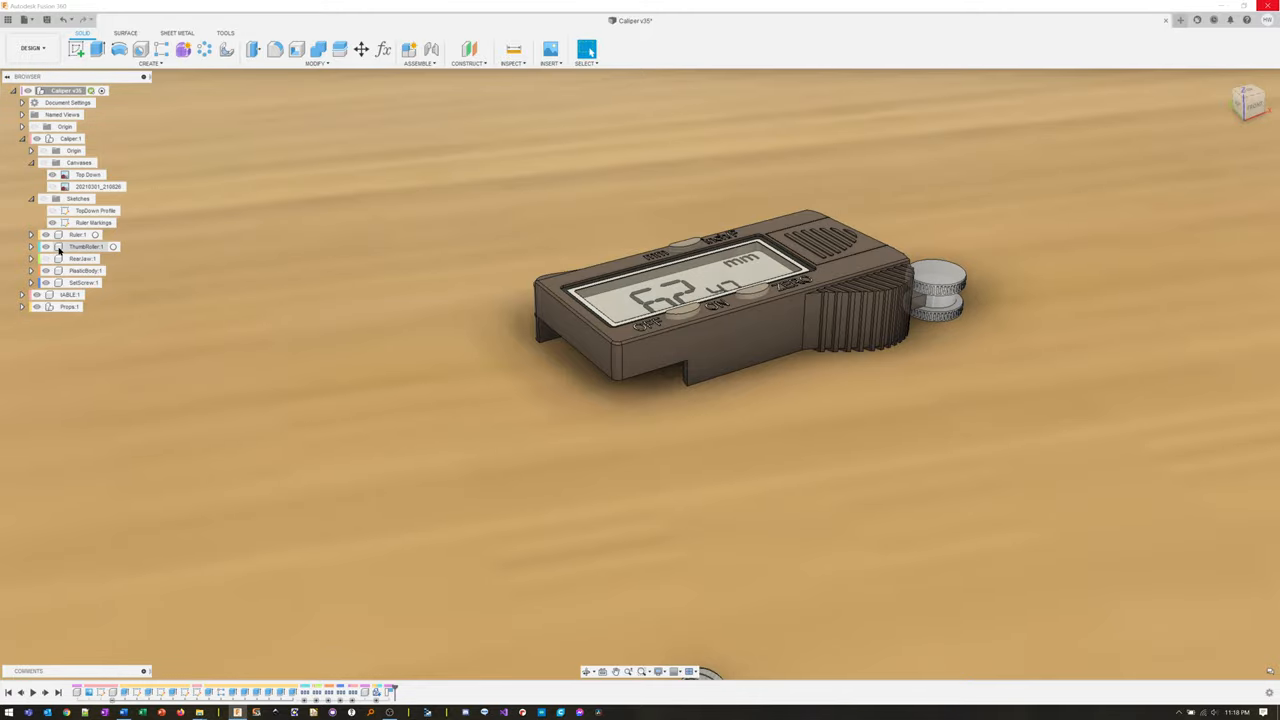
# Make the Ruler component visible through the caliper head again.
pyautogui.click(84, 246)
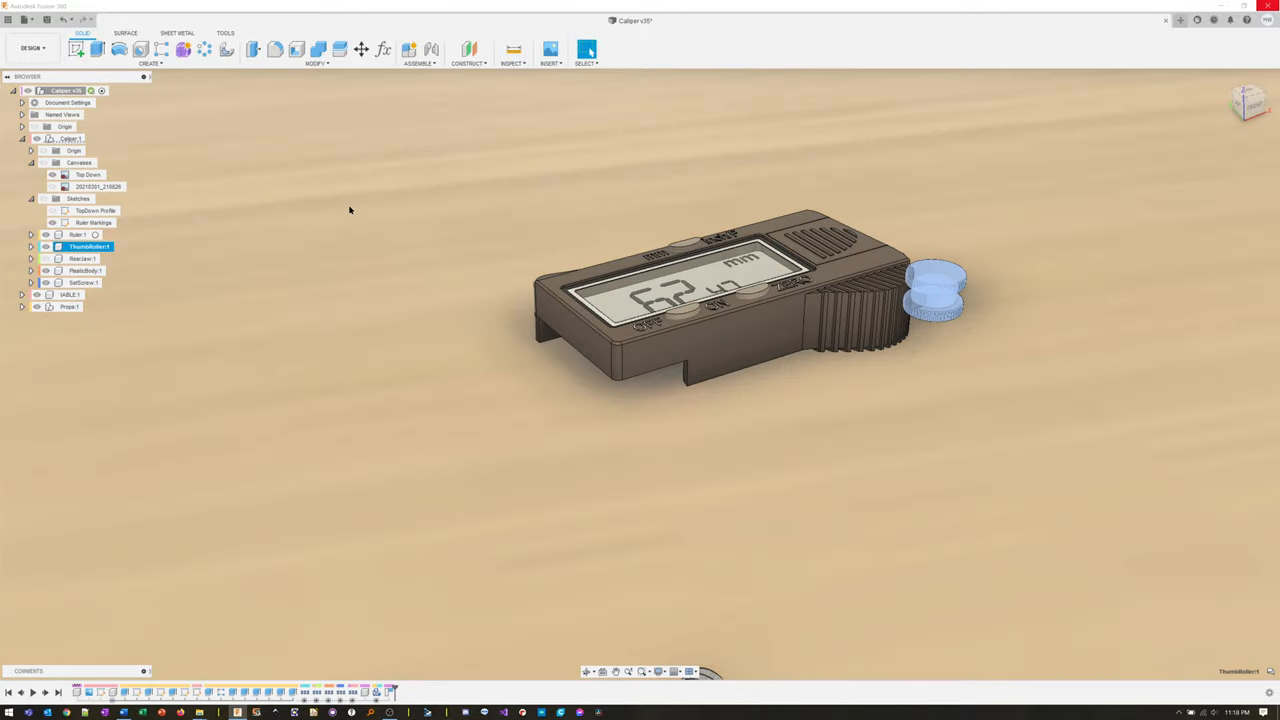
pyautogui.click(76, 236)
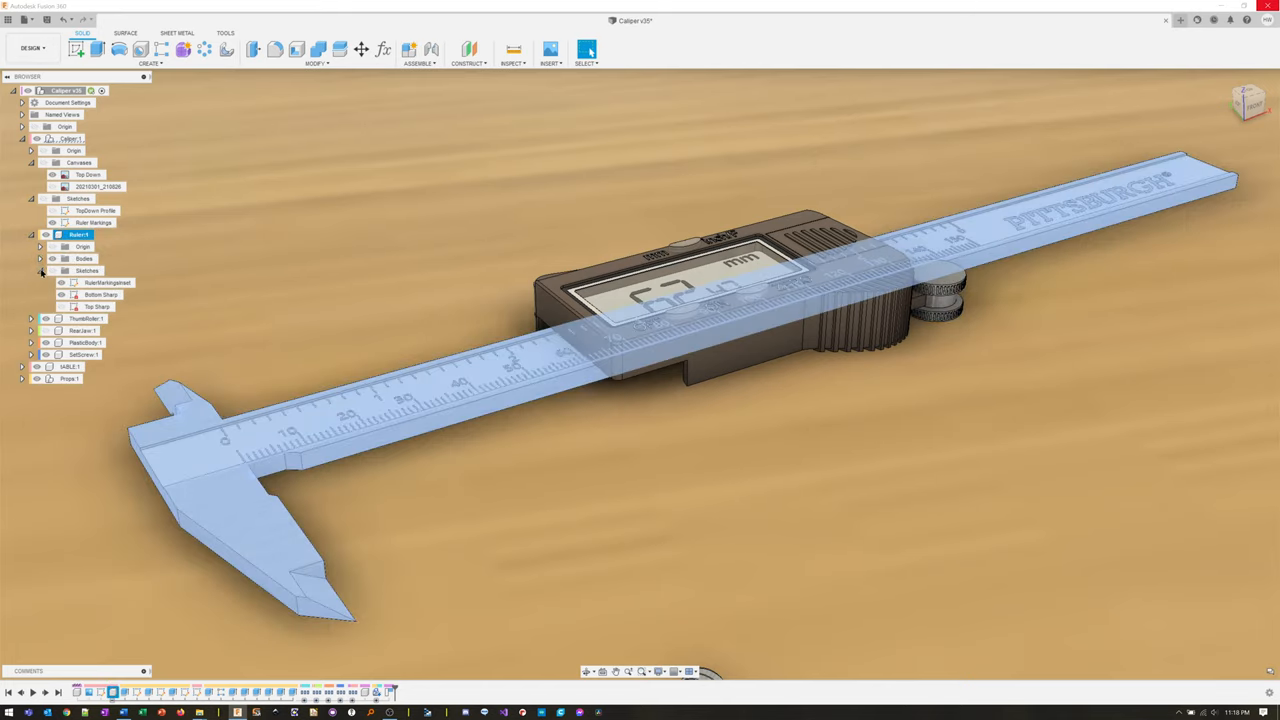
# Expand the Ruler component to reach its PITTSBURGH lettering sketch.
pyautogui.click(32, 234)
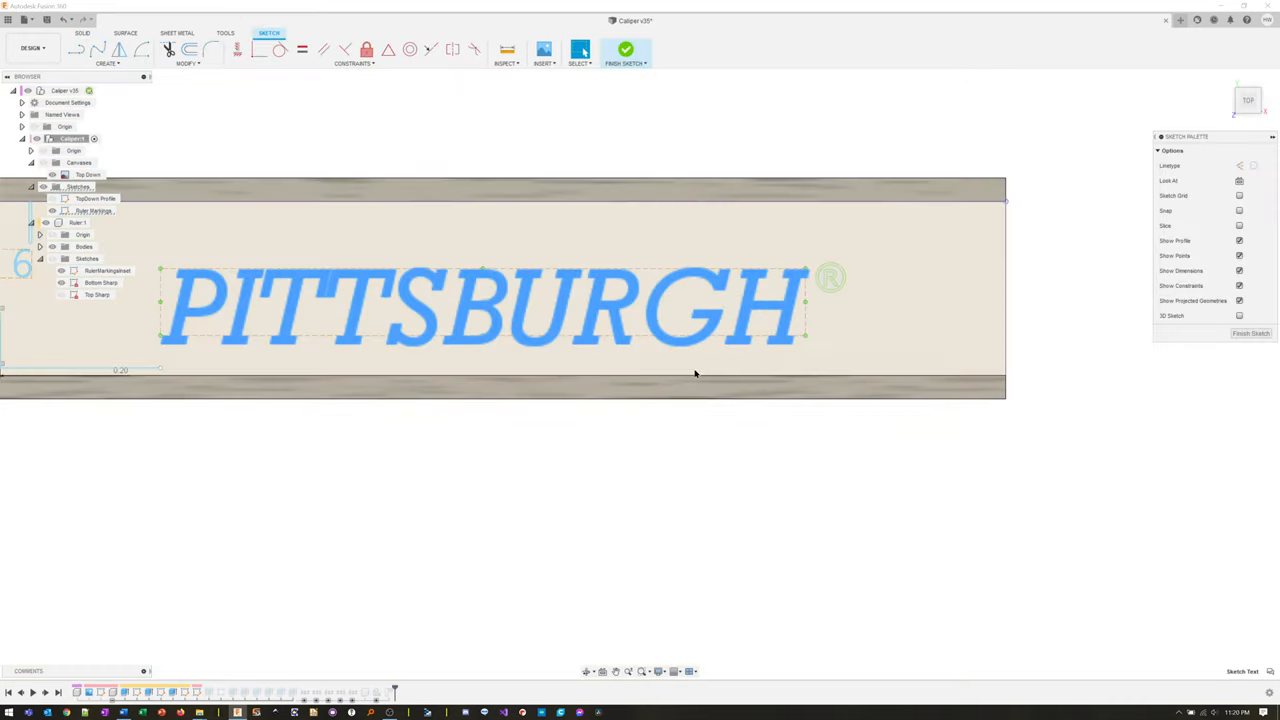
# Replace the ruler's PITTSBURGH text with HARIFUN in Edit Text.
pyautogui.doubleClick(480, 308)
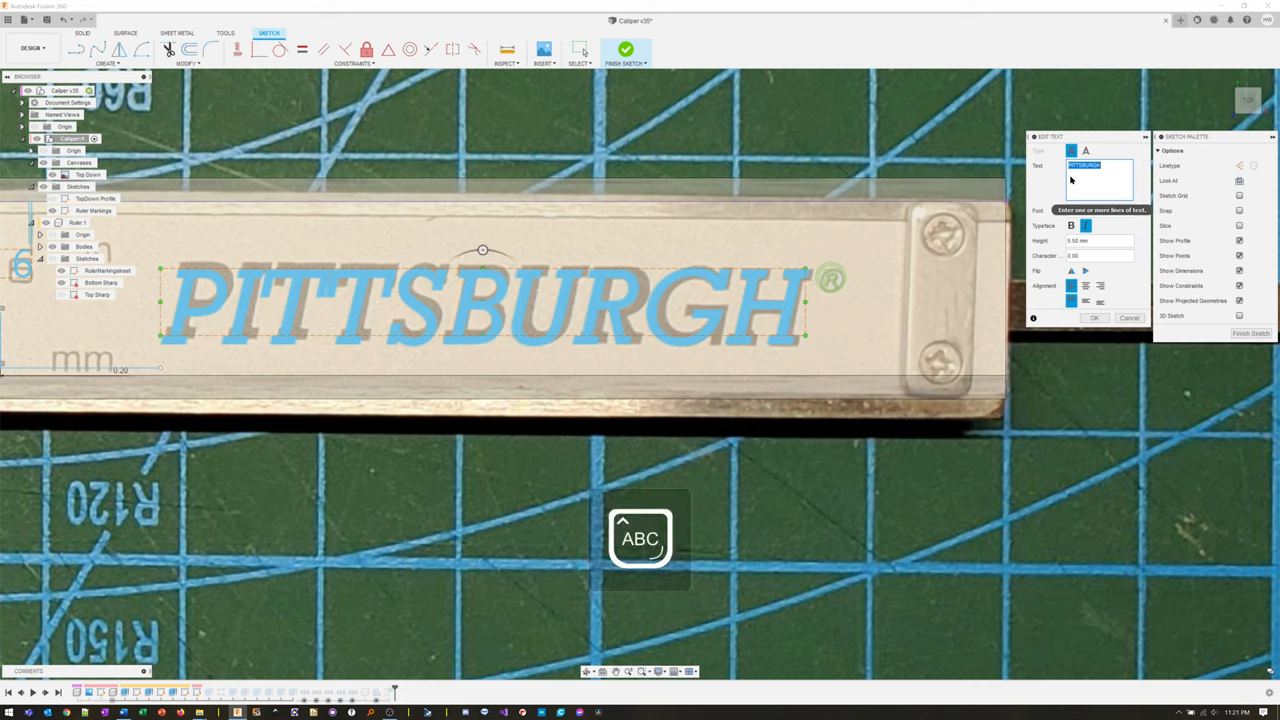
pyautogui.write('HARIS')
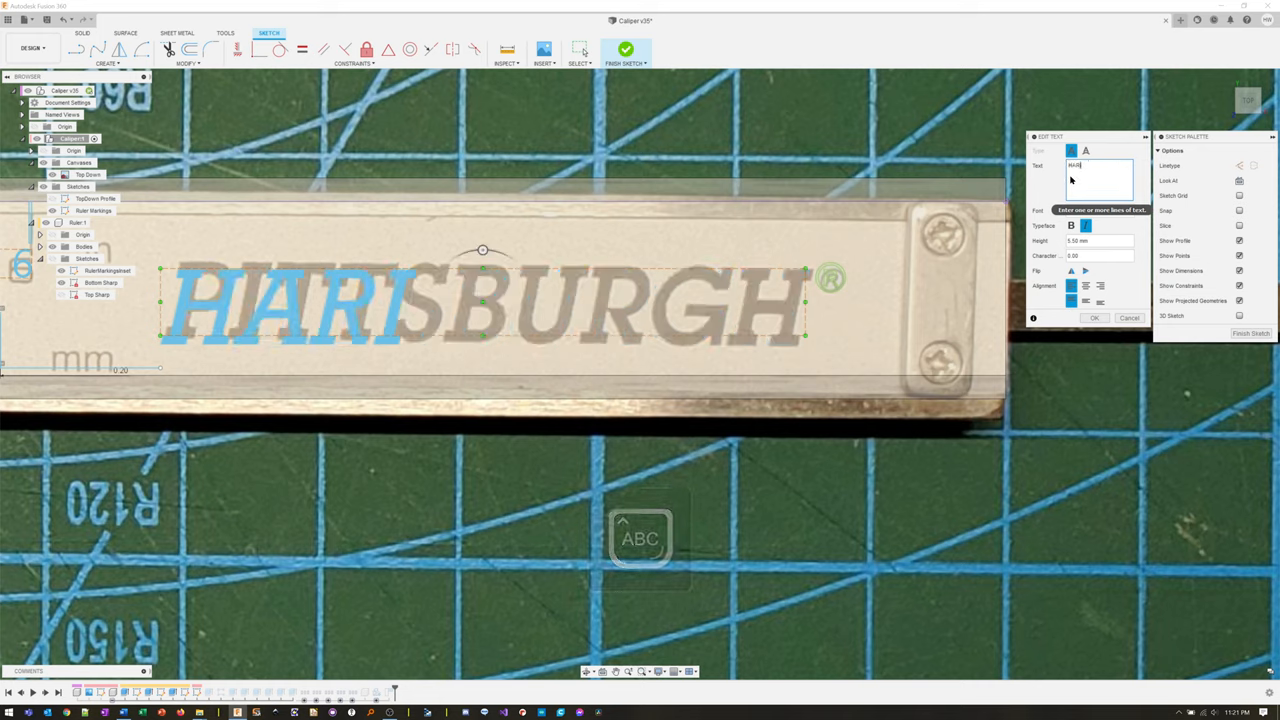
pyautogui.write('FUN')
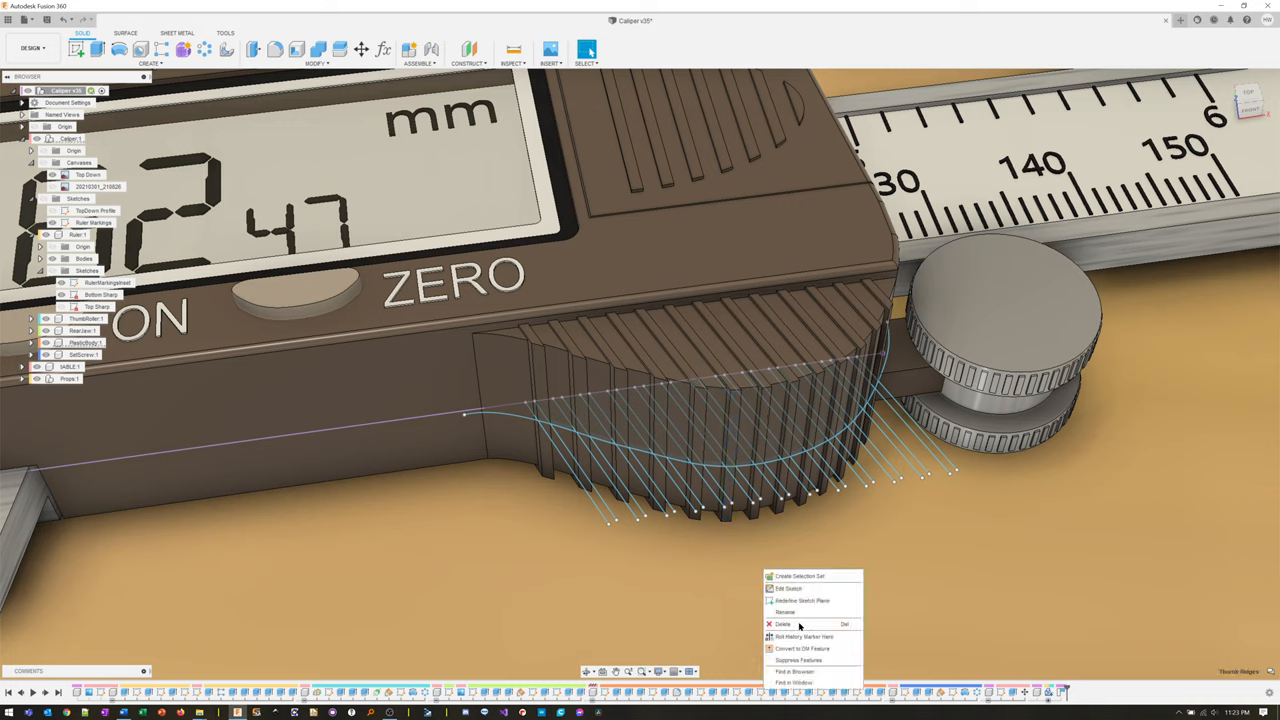
# Edit the grip guide-line sketch, check the HARIFUN lettering, and finish the sketch.
pyautogui.click(804, 624)
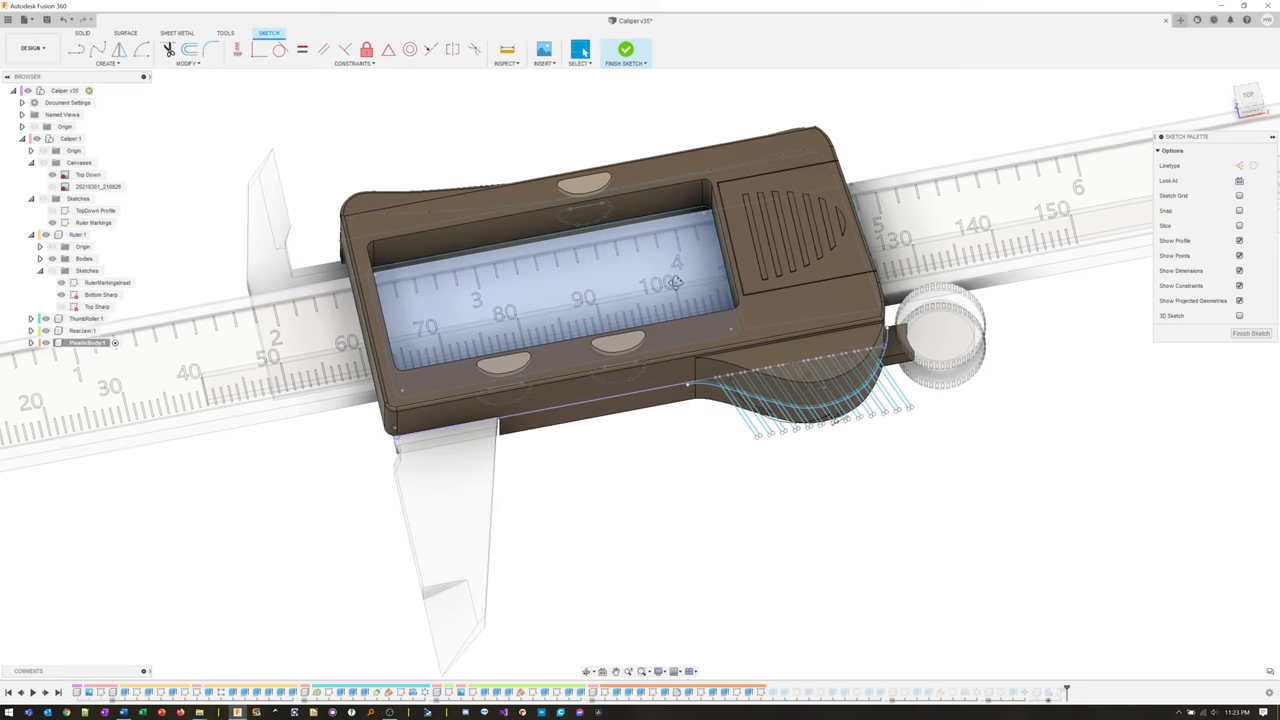
pyautogui.moveTo(676, 280); pyautogui.dragTo(536, 396)
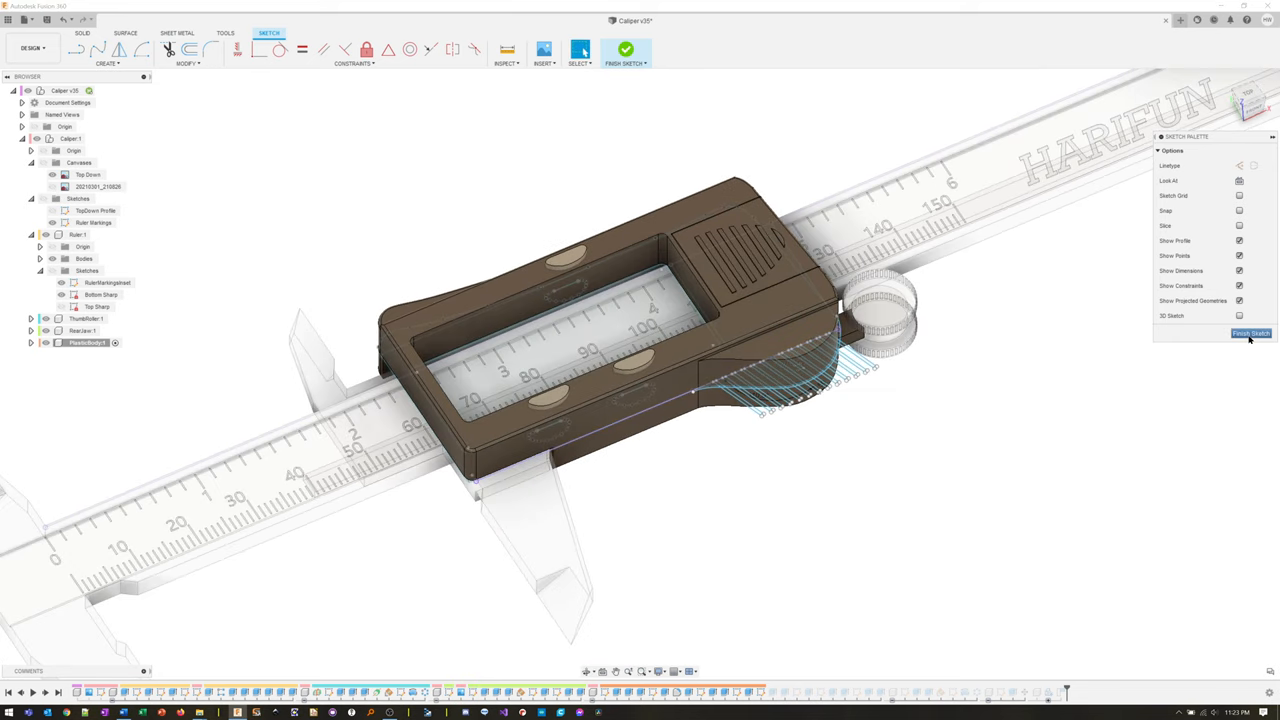
pyautogui.click(1254, 332)
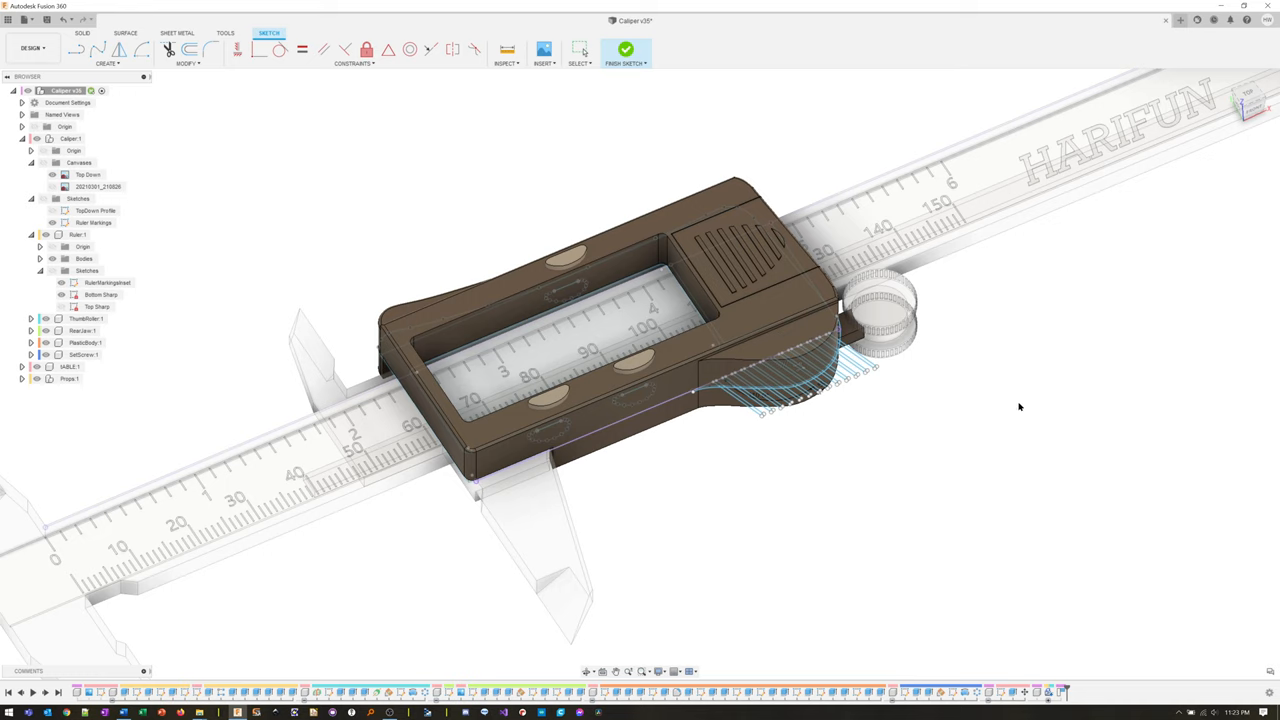
# Finish sketch editing to return to solid modelling of the caliper.
pyautogui.click(620, 50)
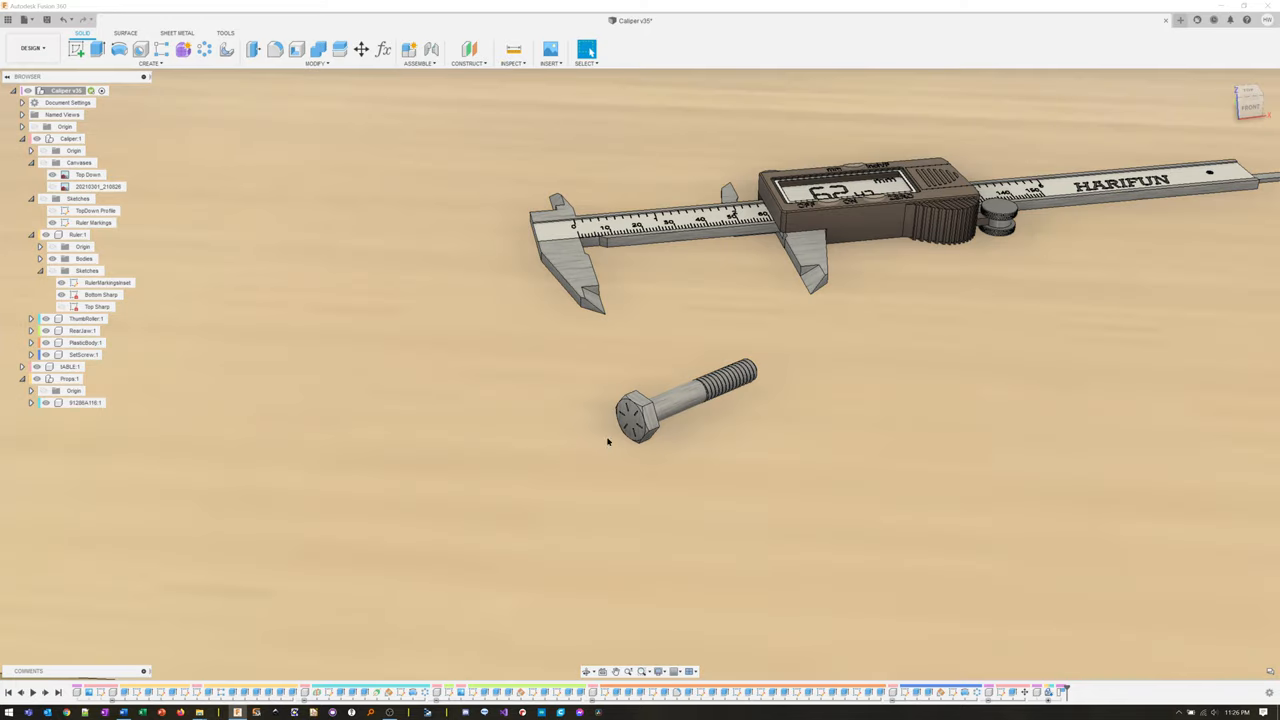
pyautogui.moveTo(848, 400)
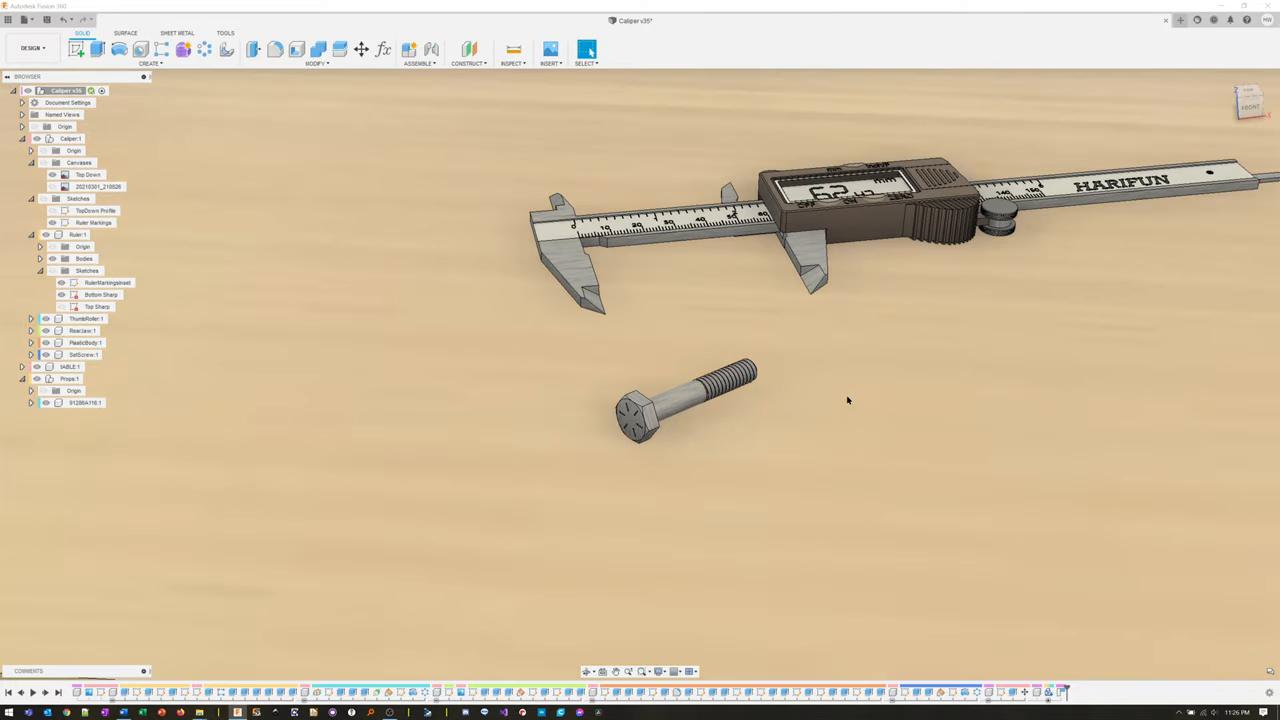
# Orbit in closer around the finished HARIFUN caliper on the wooden table.
pyautogui.moveTo(848, 400); pyautogui.dragTo(792, 426)
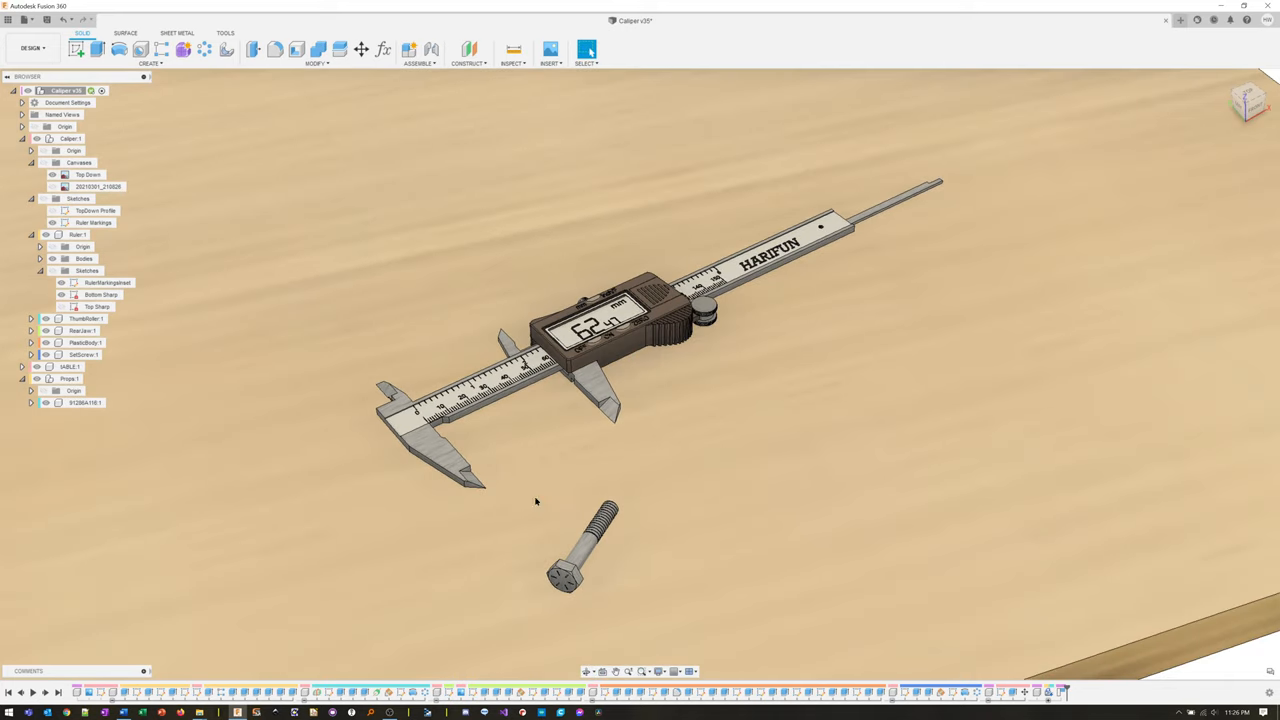
pyautogui.moveTo(796, 462)
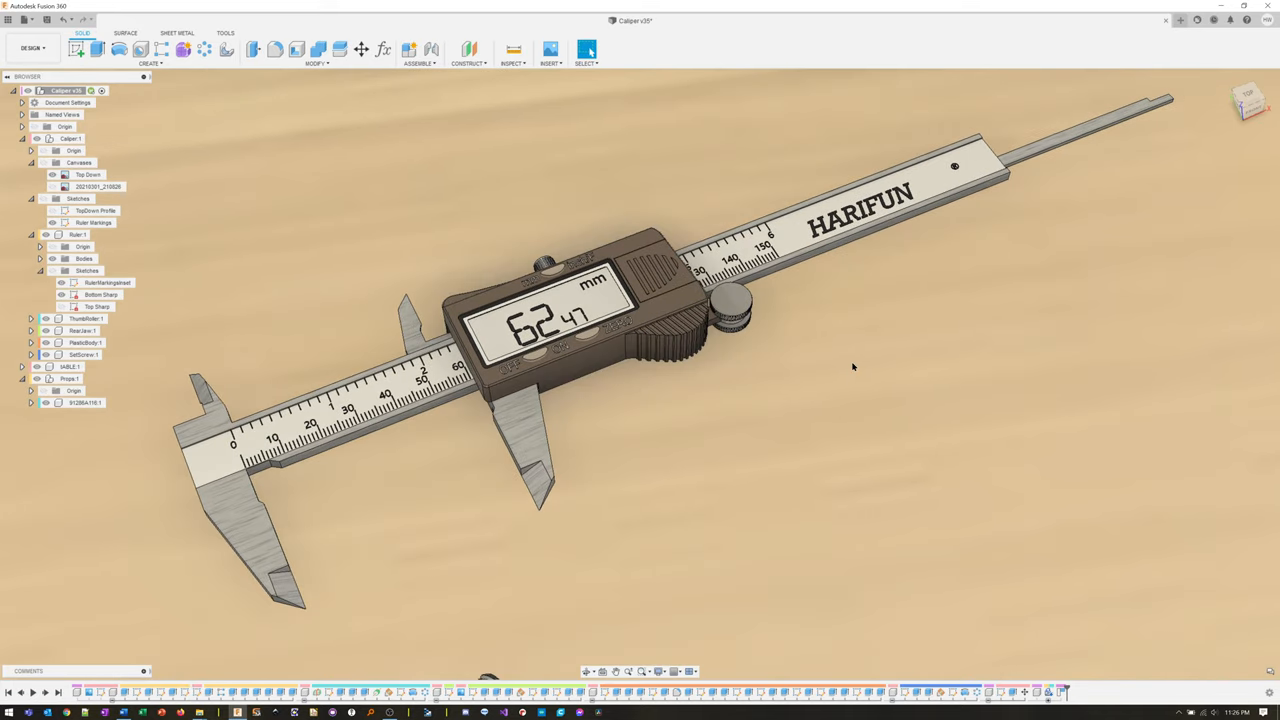
pyautogui.moveTo(674, 602)
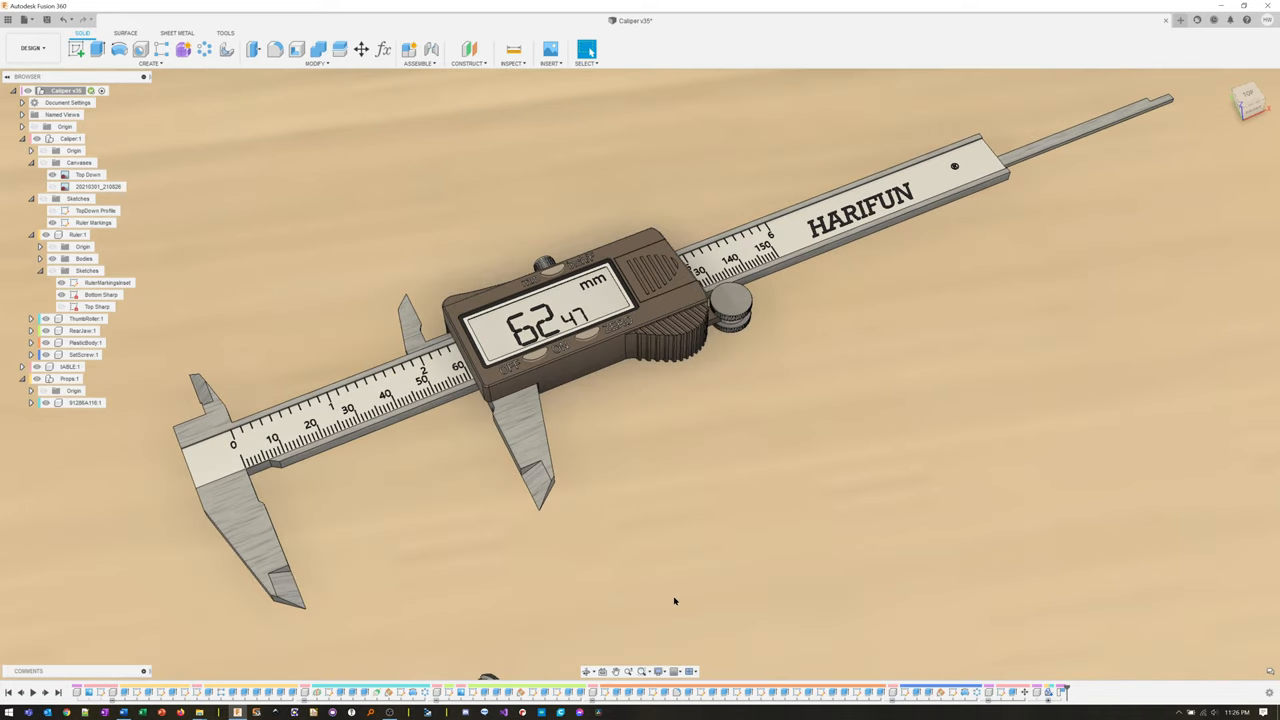